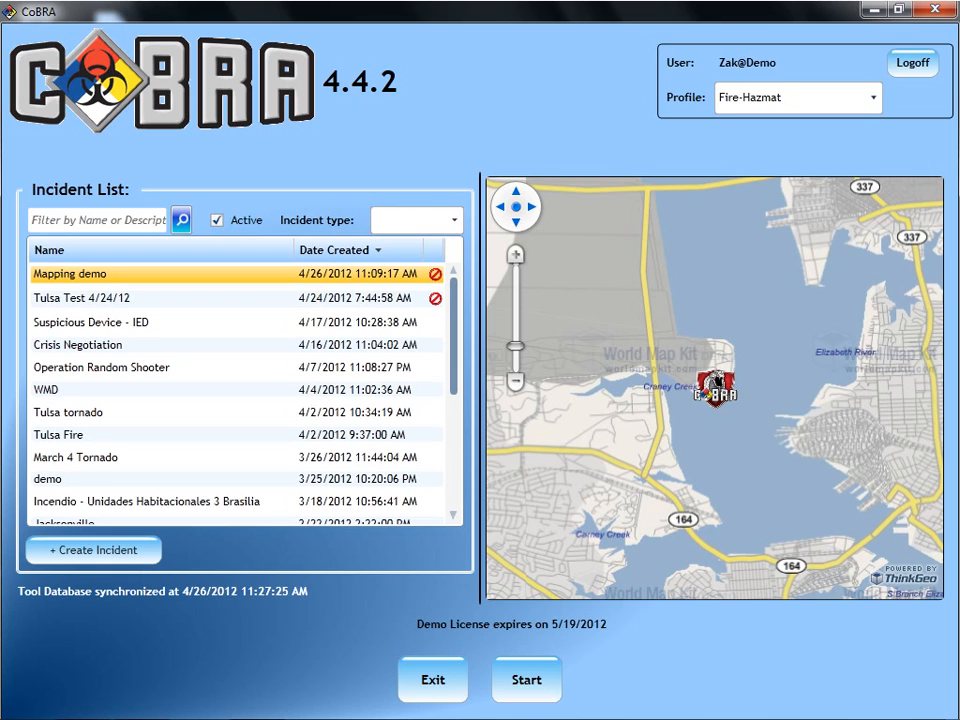
Step: Create Training incident 'Mapping demo' ('Showing map features') at Ocean Rd, Portsmouth, VA 23703
click(92, 550)
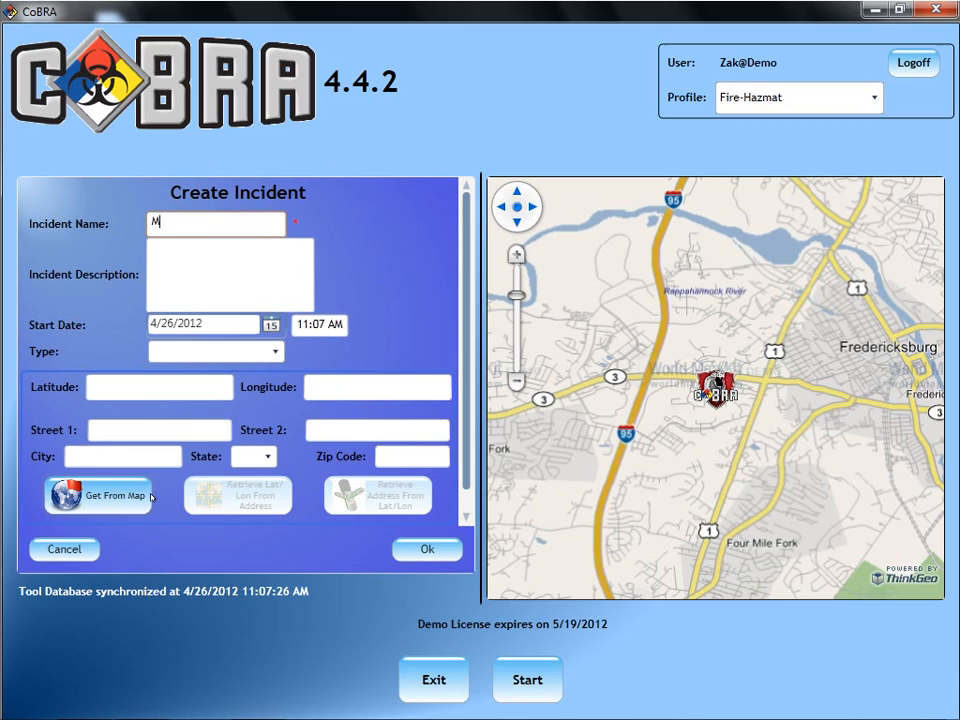
text(Mapping demo)
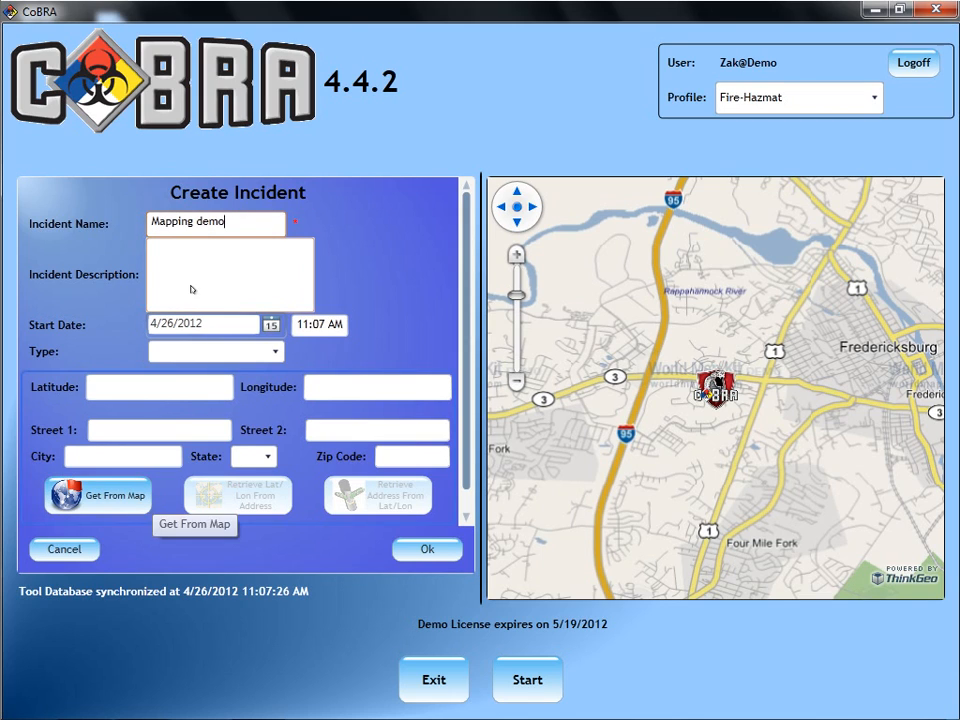
text(Showing map features)
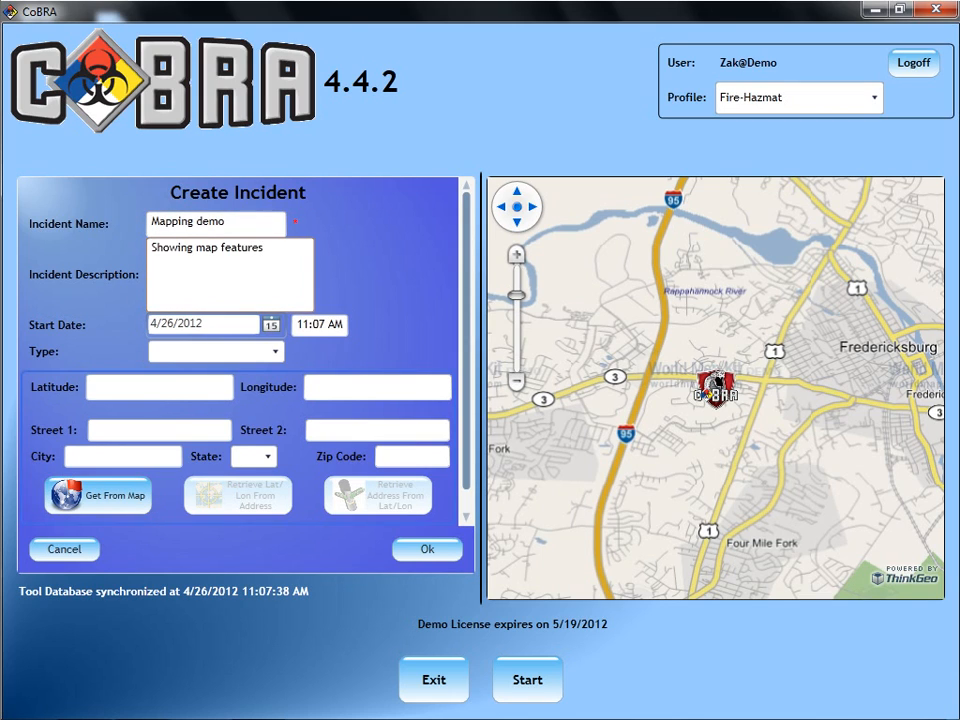
click(215, 351)
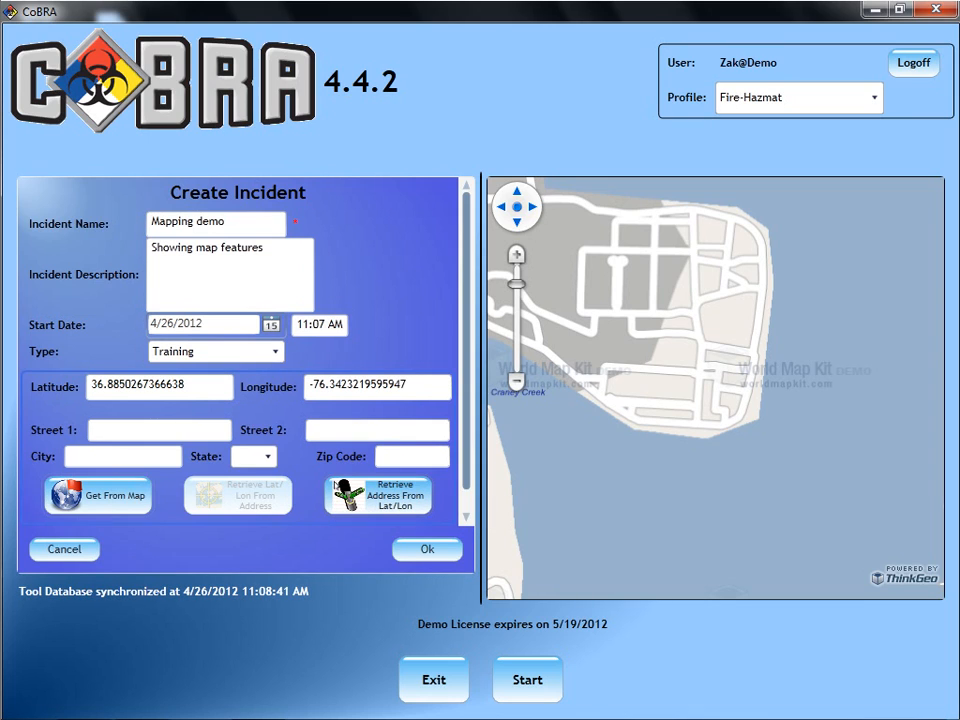
click(377, 495)
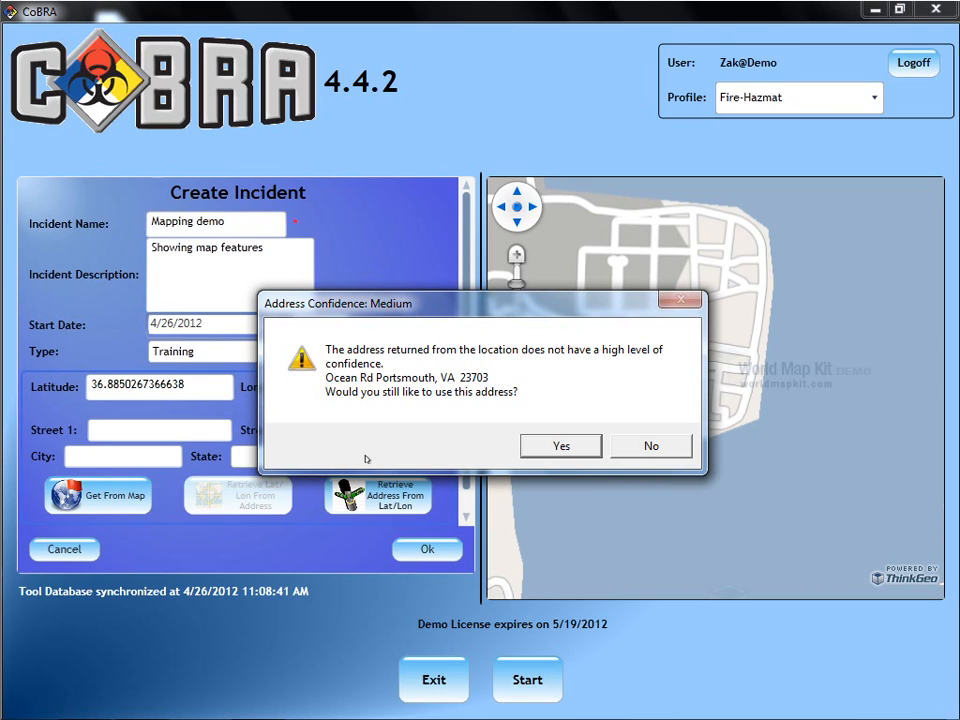
click(560, 446)
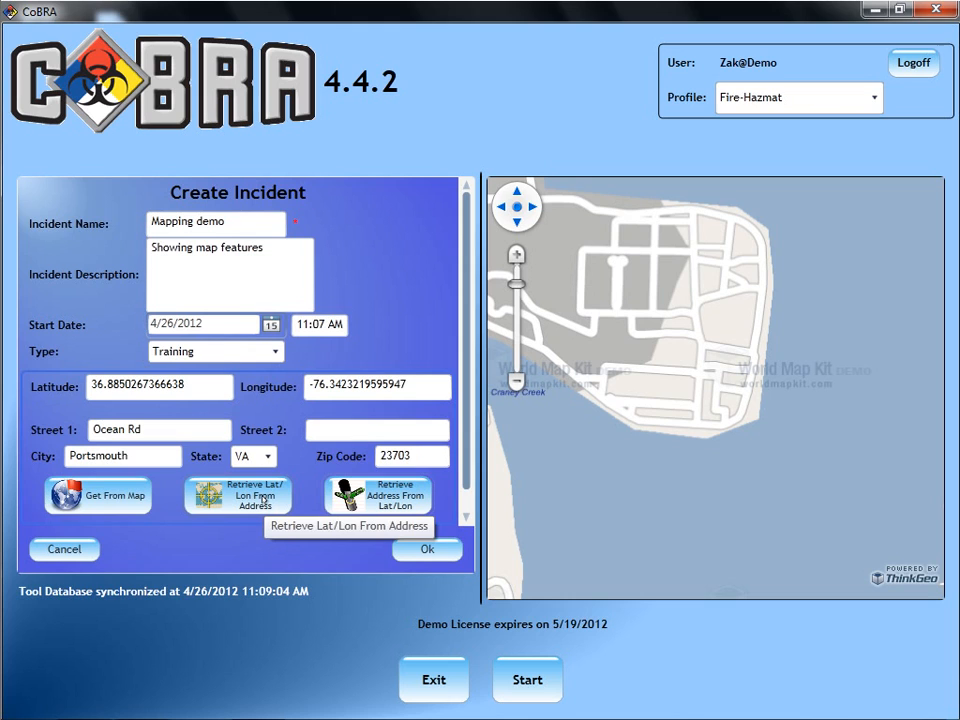
mouse_move(153, 535)
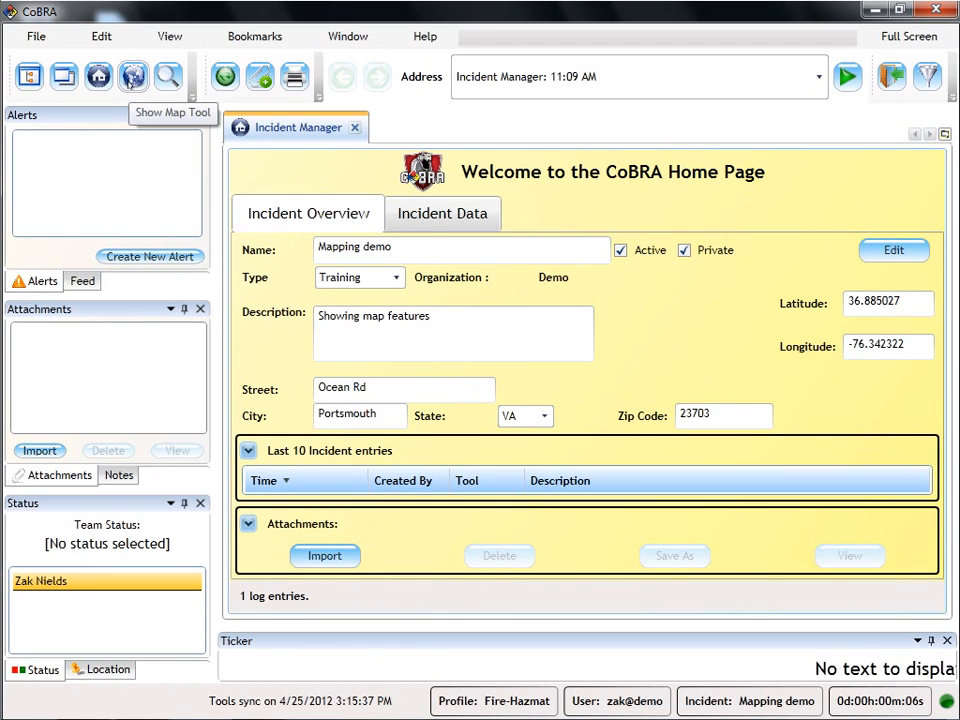
Step: Show the incident map and pin the propane fire photo near the incident marker
click(132, 76)
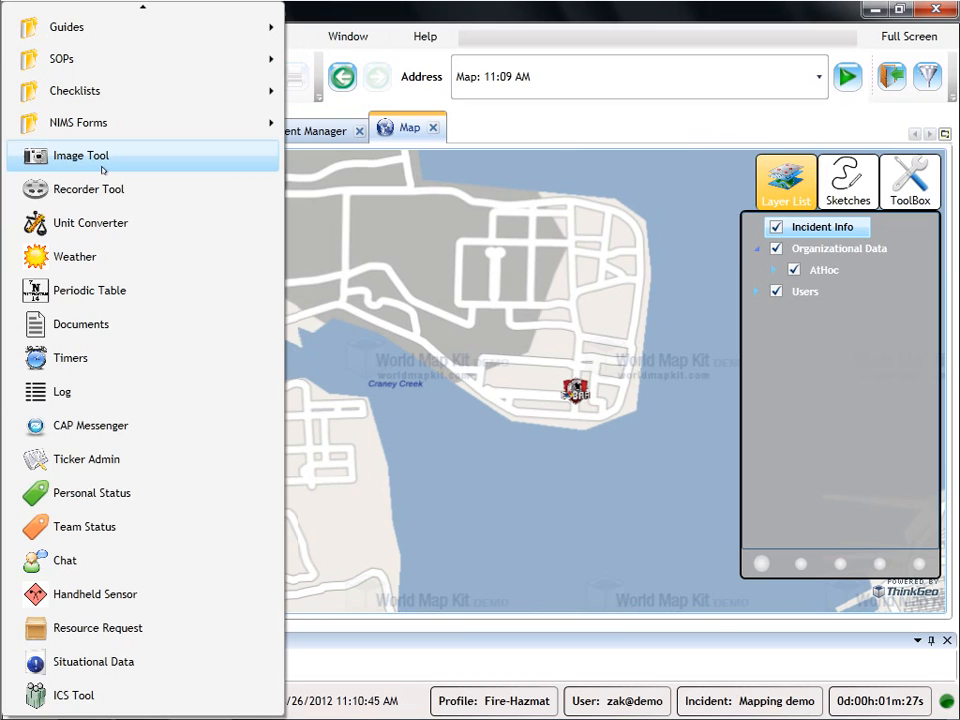
click(80, 155)
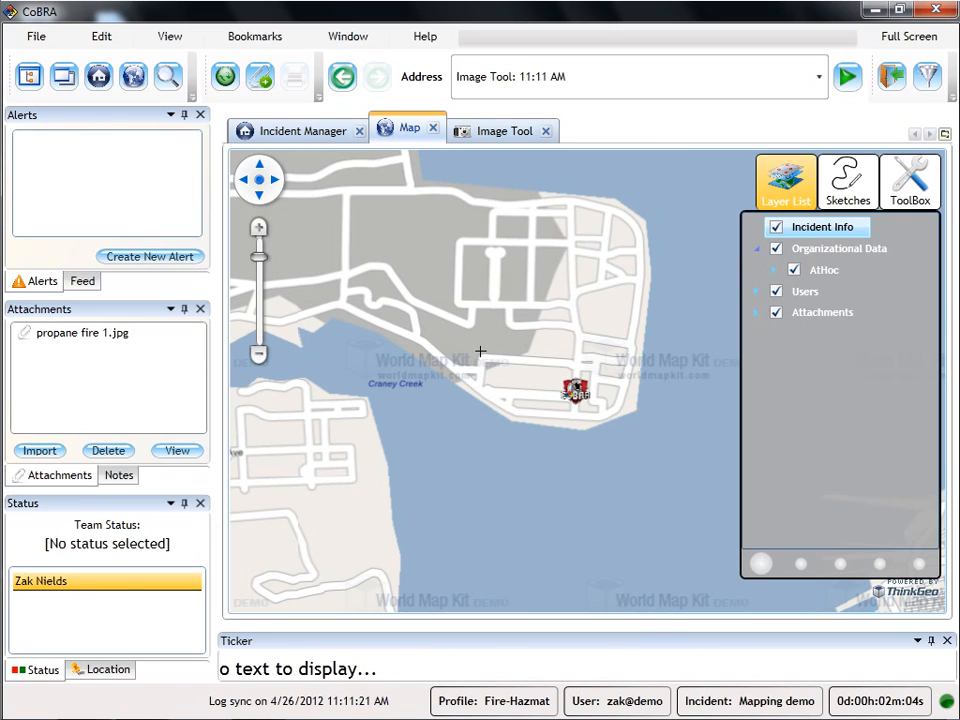
click(503, 130)
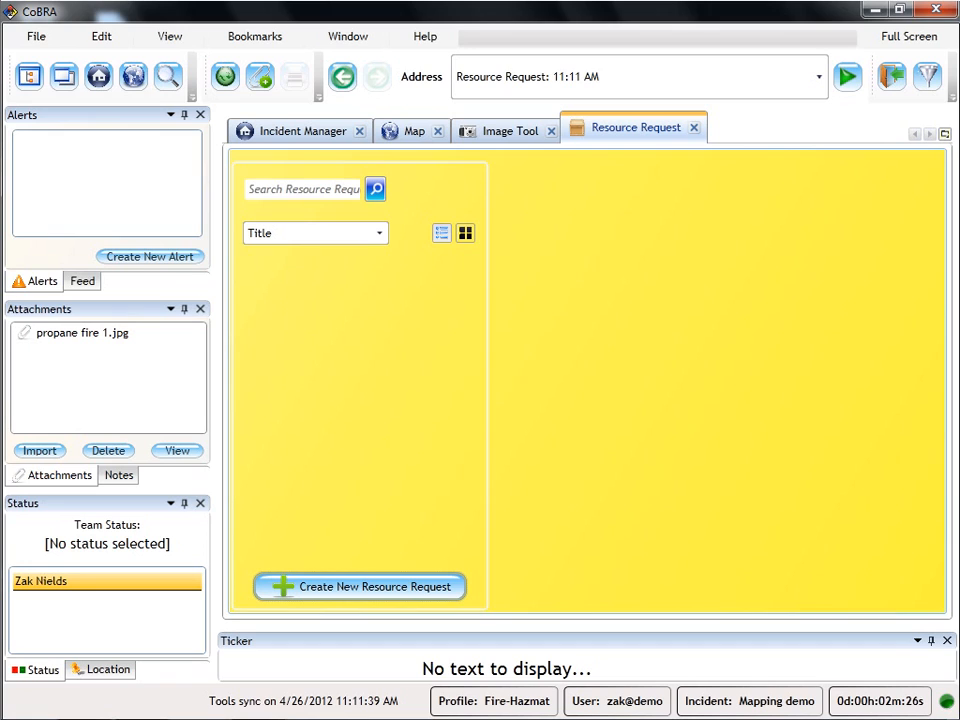
Step: Add a moderate-severity 'Three fire ladder trucks' resource request and place it on the map
click(359, 586)
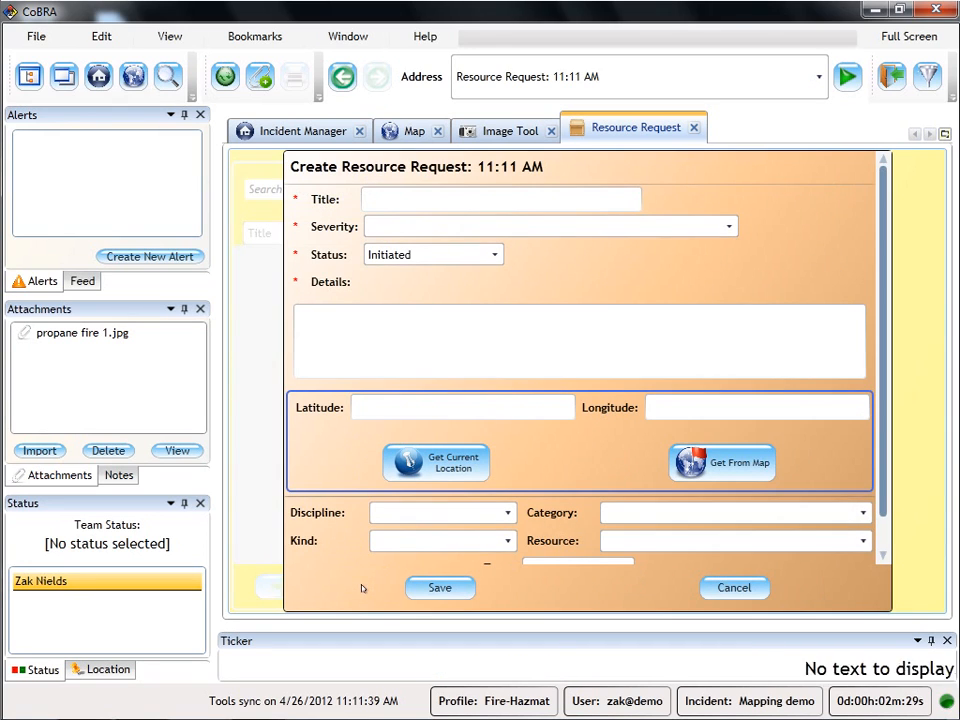
text(Three fire ladder trucks)
text(Additional units)
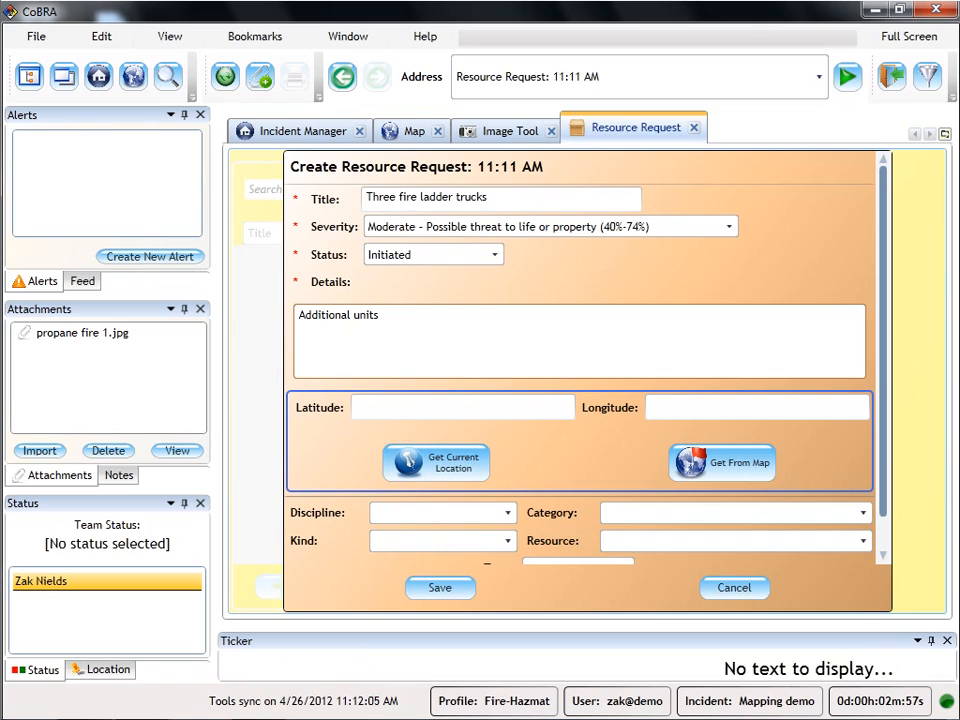
text(needed)
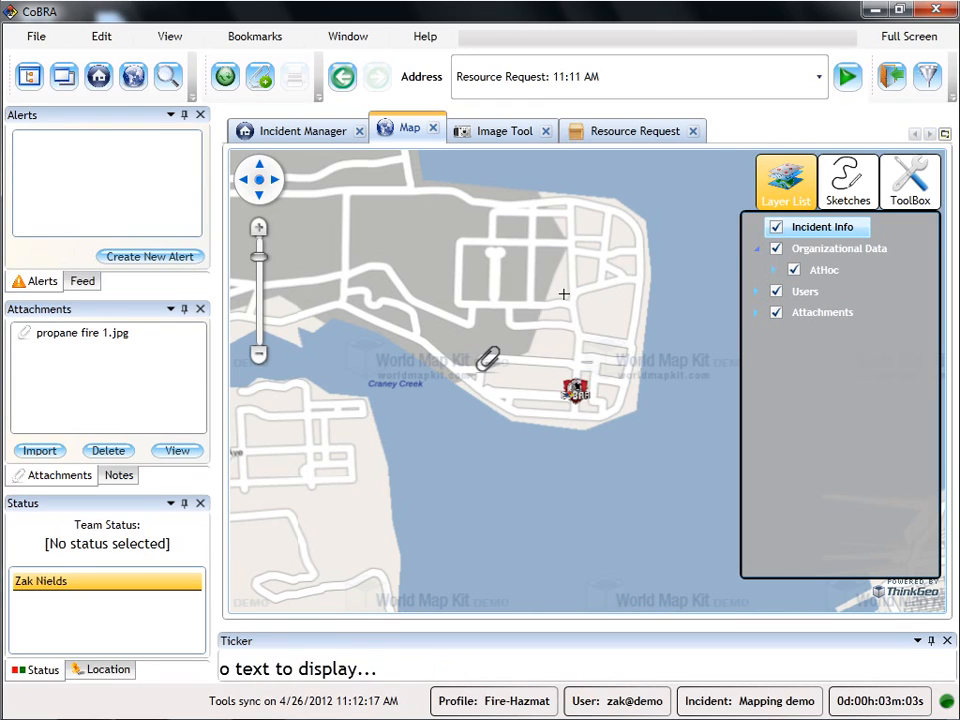
click(633, 131)
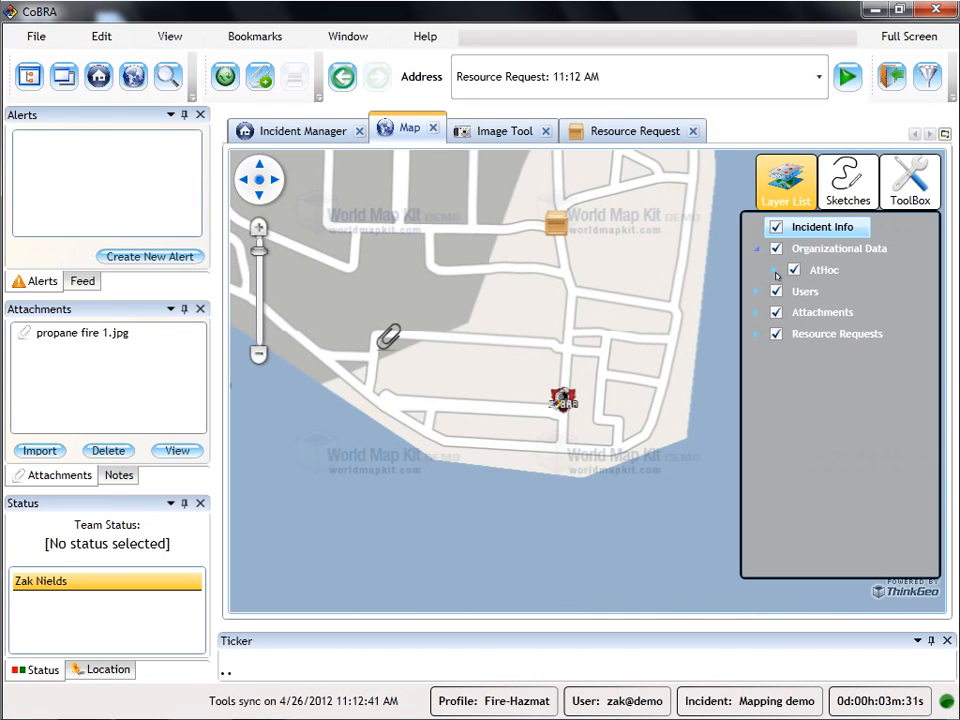
Step: Place and save an Origin symbol sketch on the map where the fire started
click(847, 180)
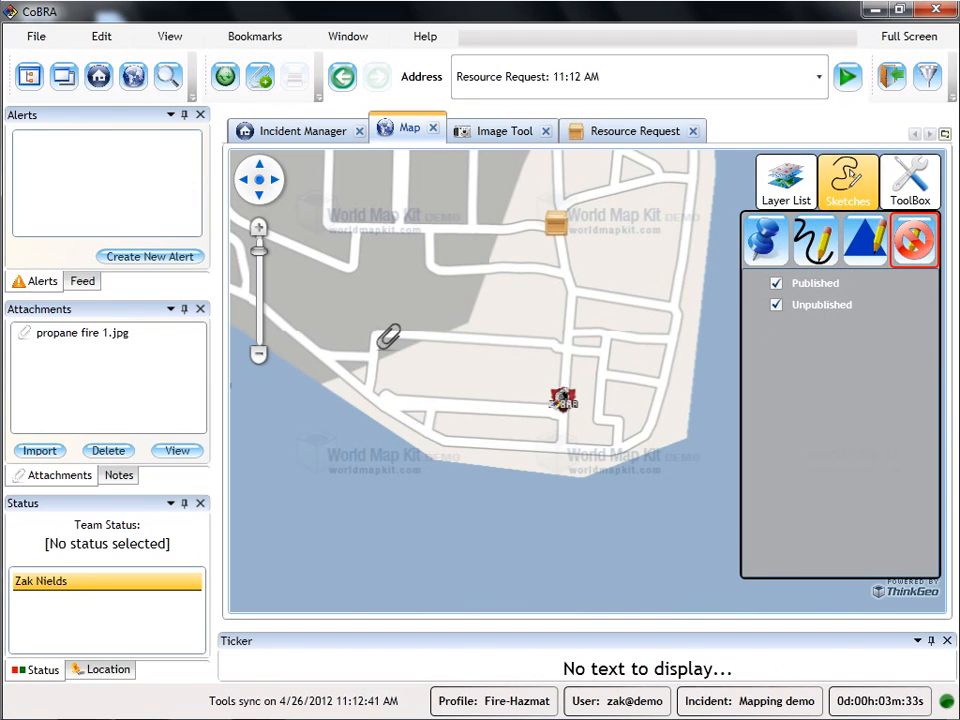
click(913, 238)
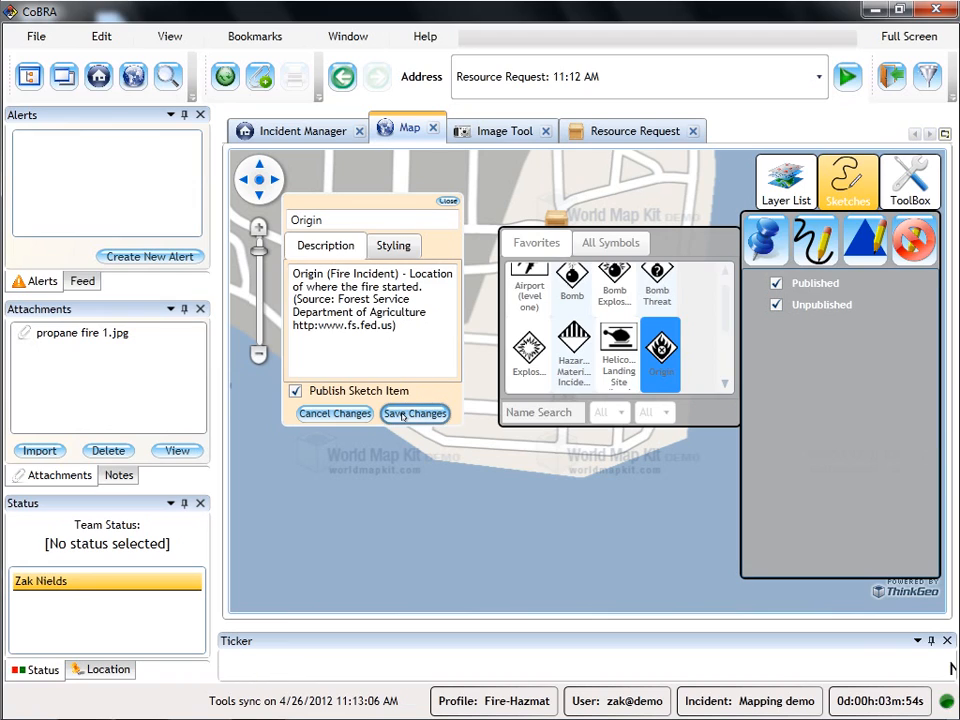
click(414, 413)
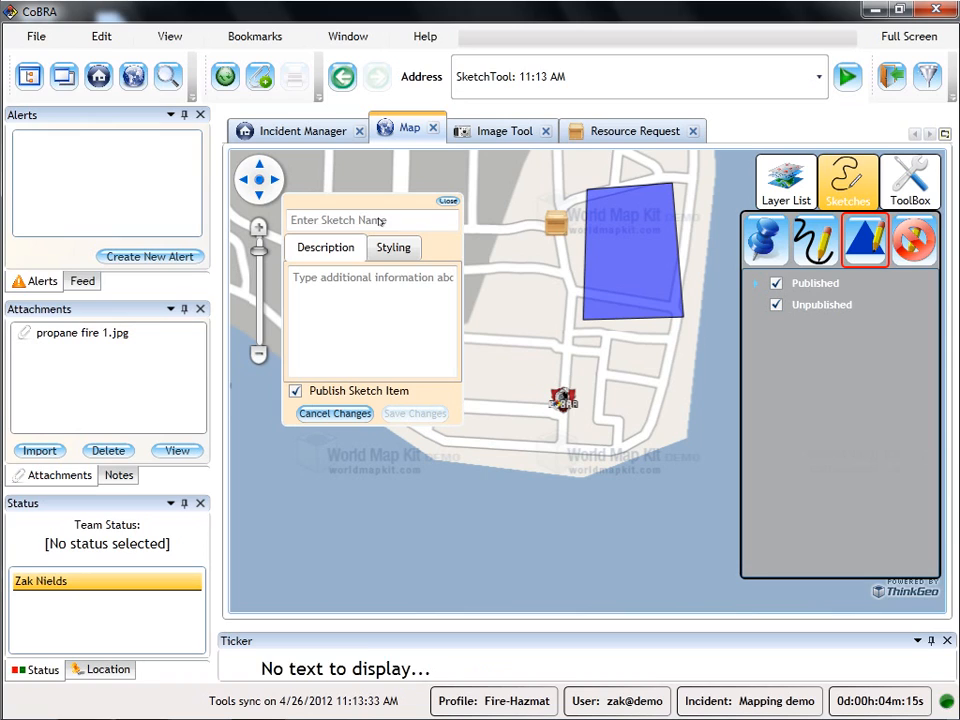
Step: Save the Staging Area polygon with description 'Equipment staging zone'
text(s)
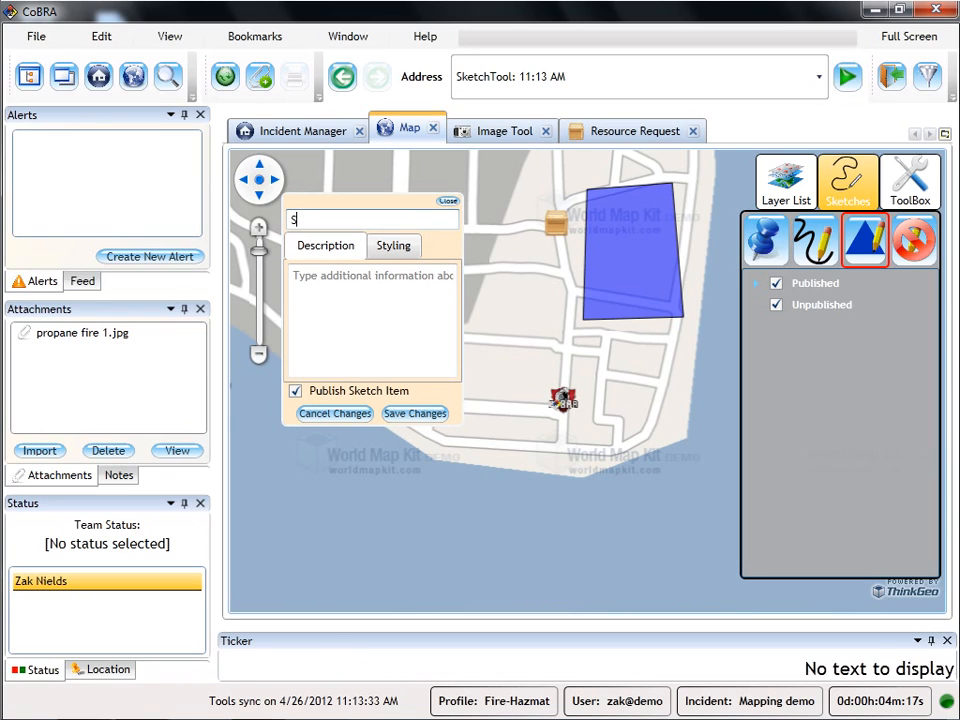
text(taging Area)
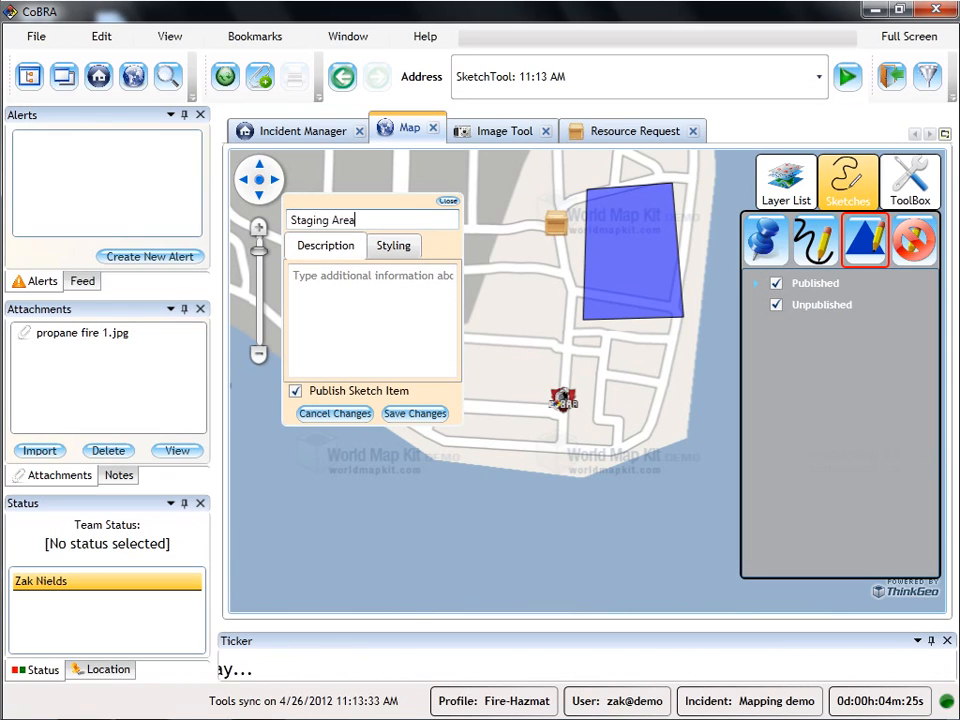
text(Equipment s)
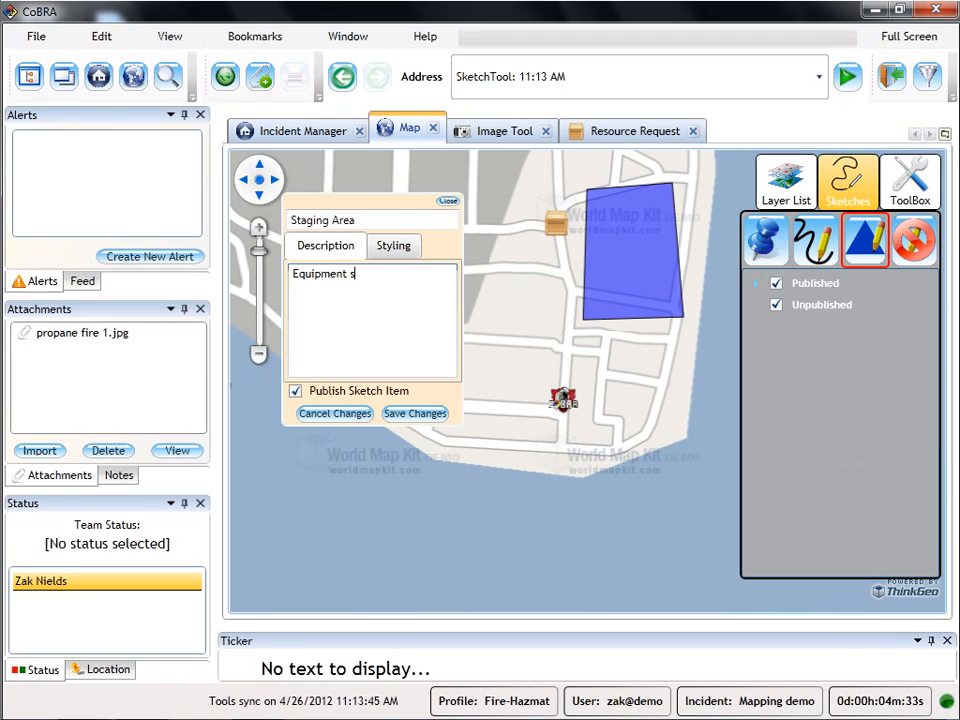
text(taging zone)
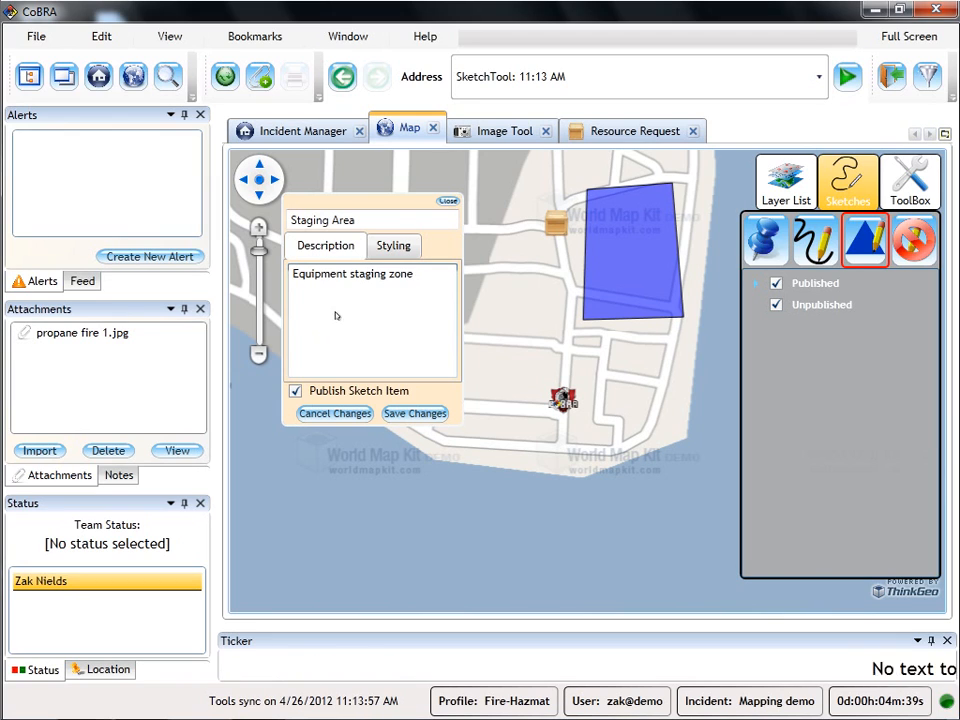
click(393, 245)
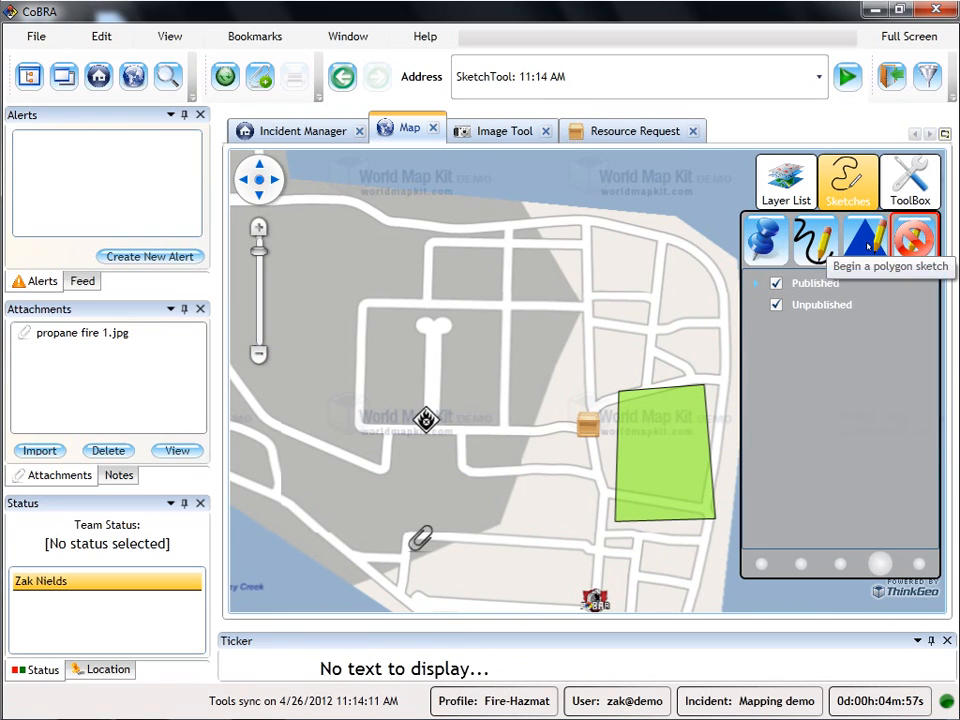
Step: Draw and save an Exclusion Zone polygon described 'No entry permitted'
click(865, 240)
text(Exclusion Zon)
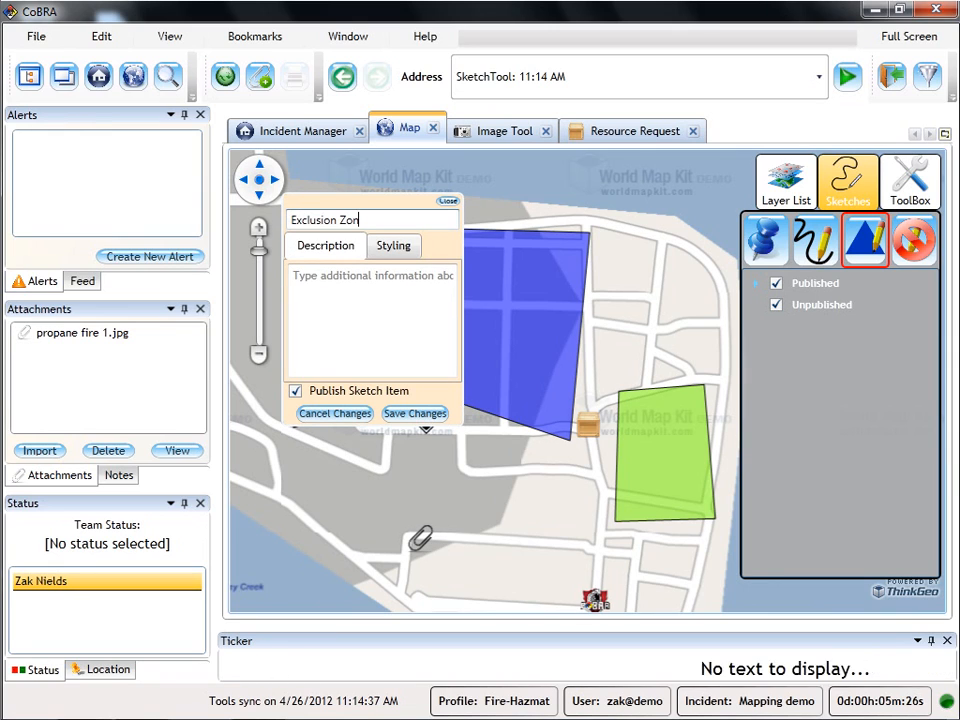
click(372, 320)
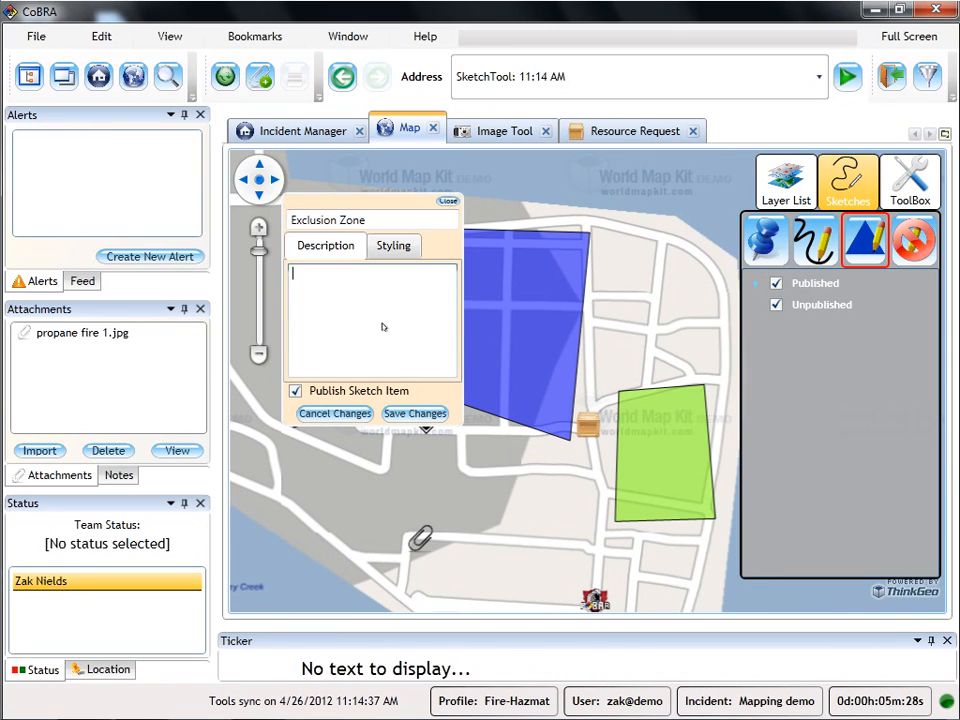
text(No entry permitted)
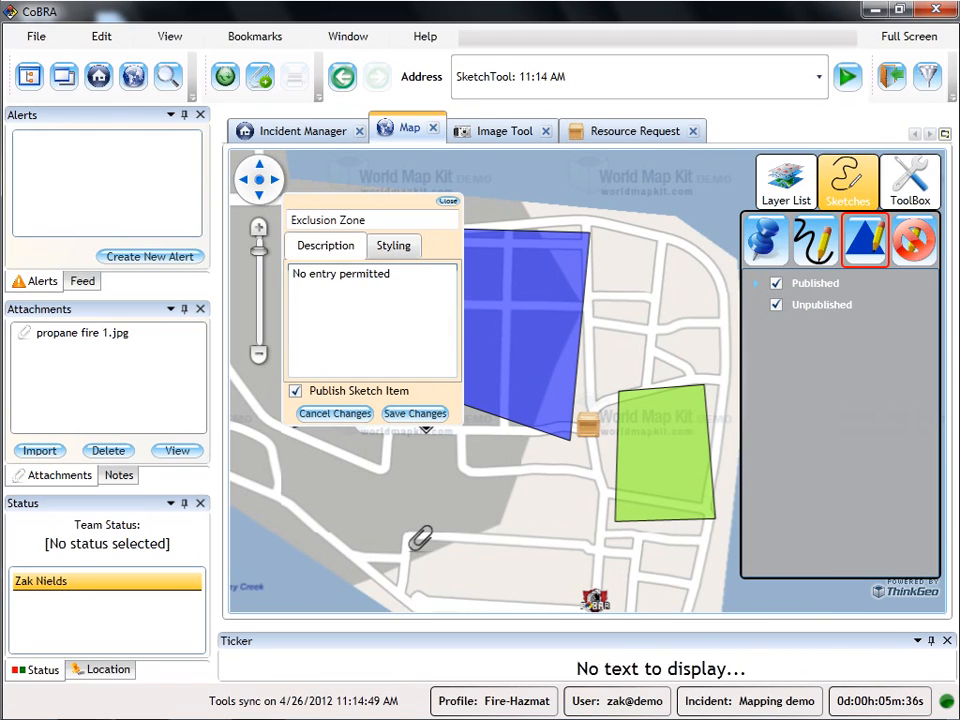
click(393, 245)
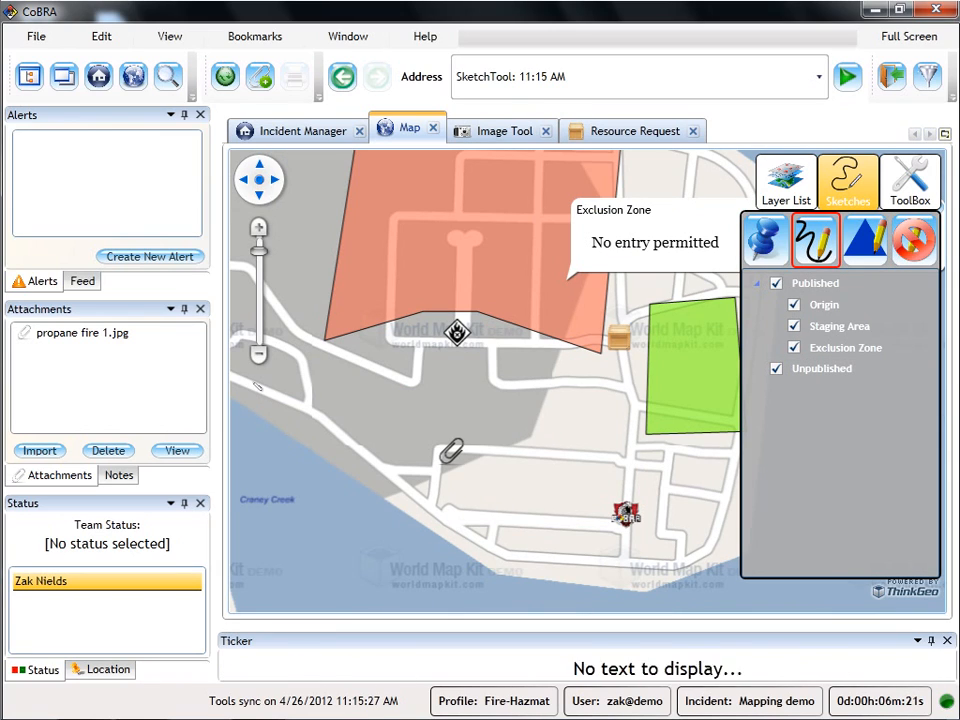
Step: Trace and save an Ingress route line along the shoreline, described 'Incoming'
drag(255, 388, 432, 513)
text(Ingress)
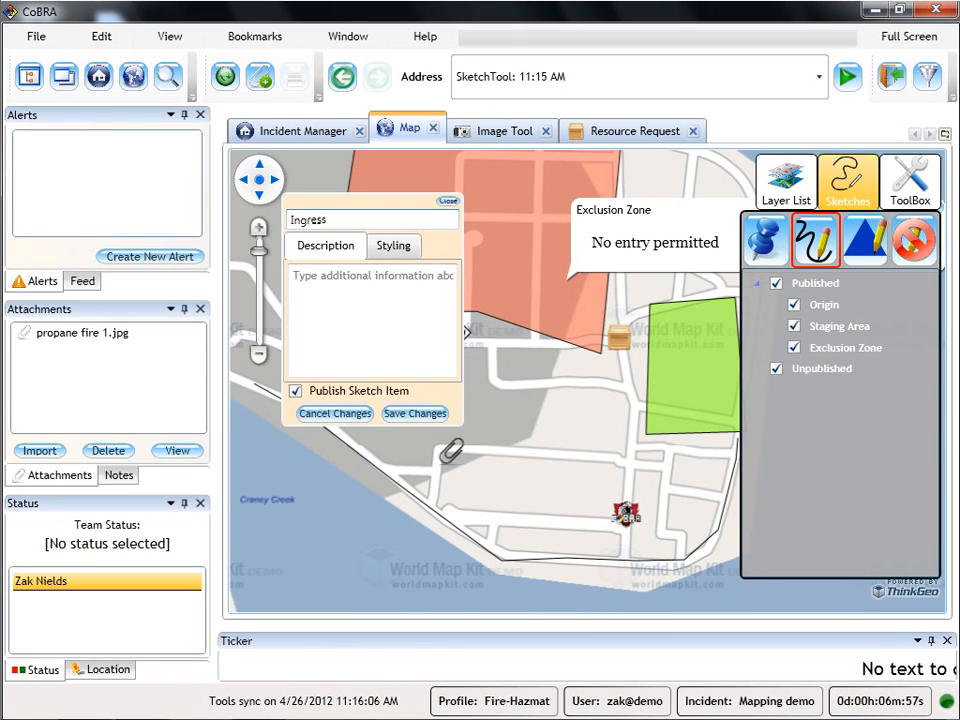
text(Incoming)
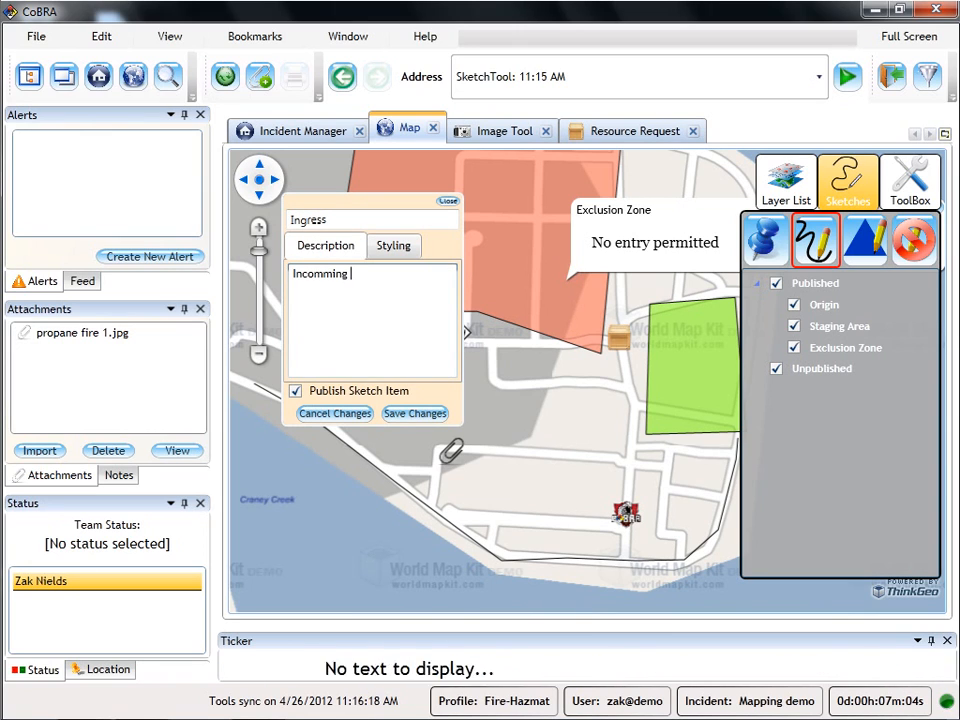
click(393, 245)
text(E)
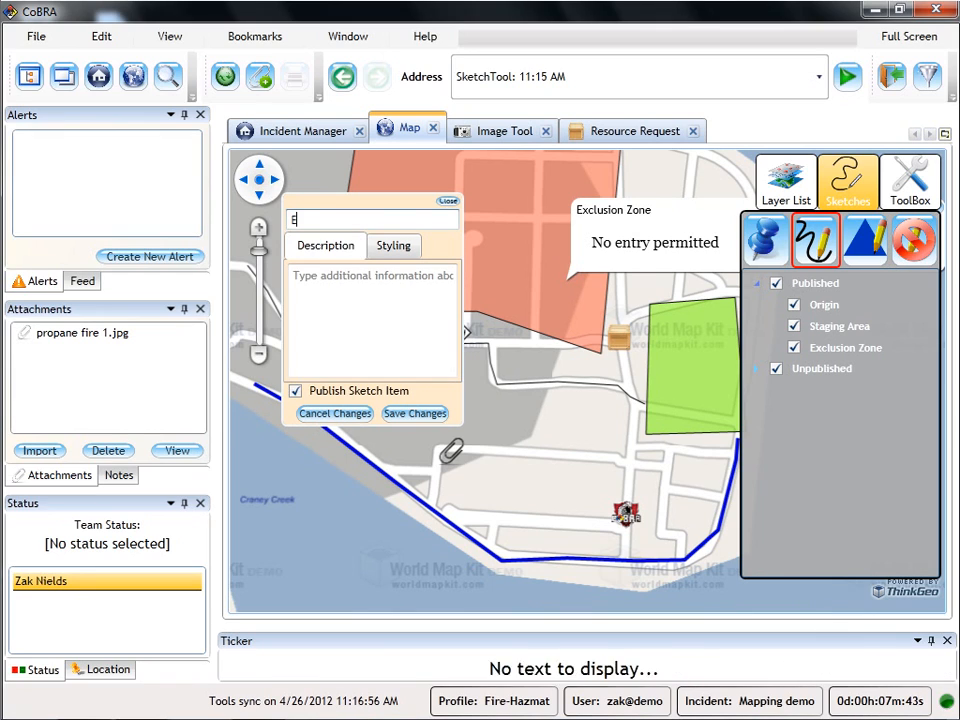
Step: Add an Egress Route line described 'Exit route', styled red with width 4
text(gress)
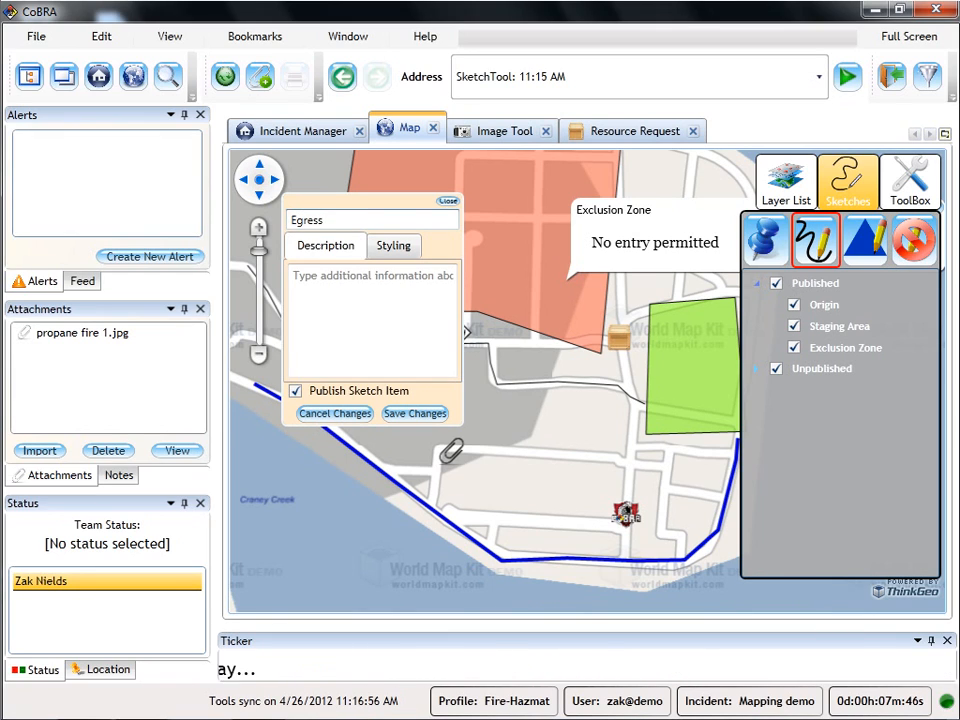
text(Exit route)
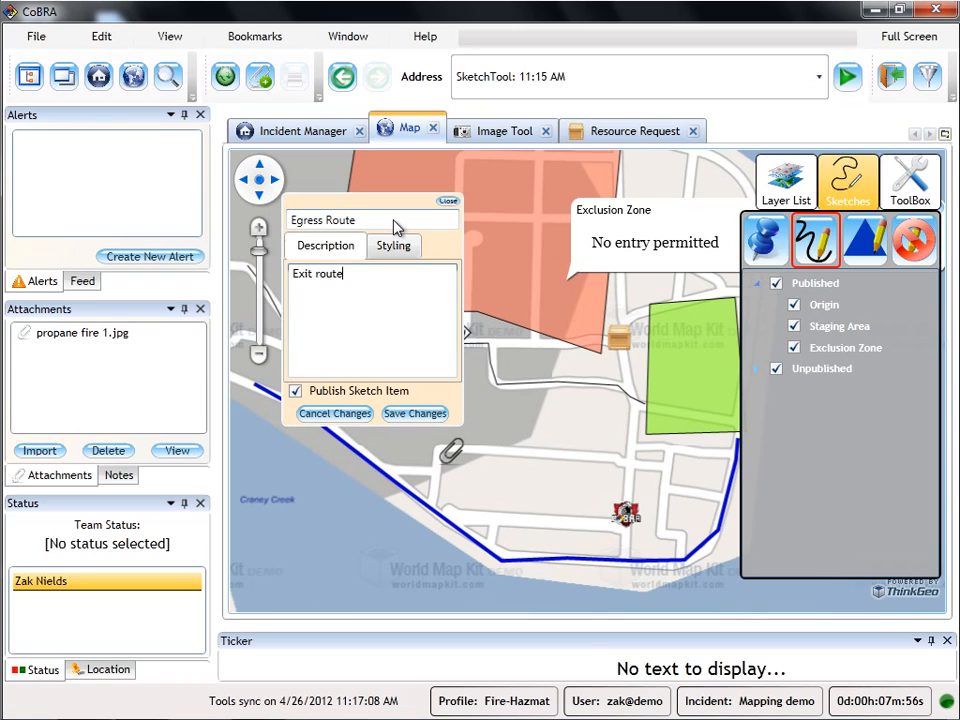
click(393, 245)
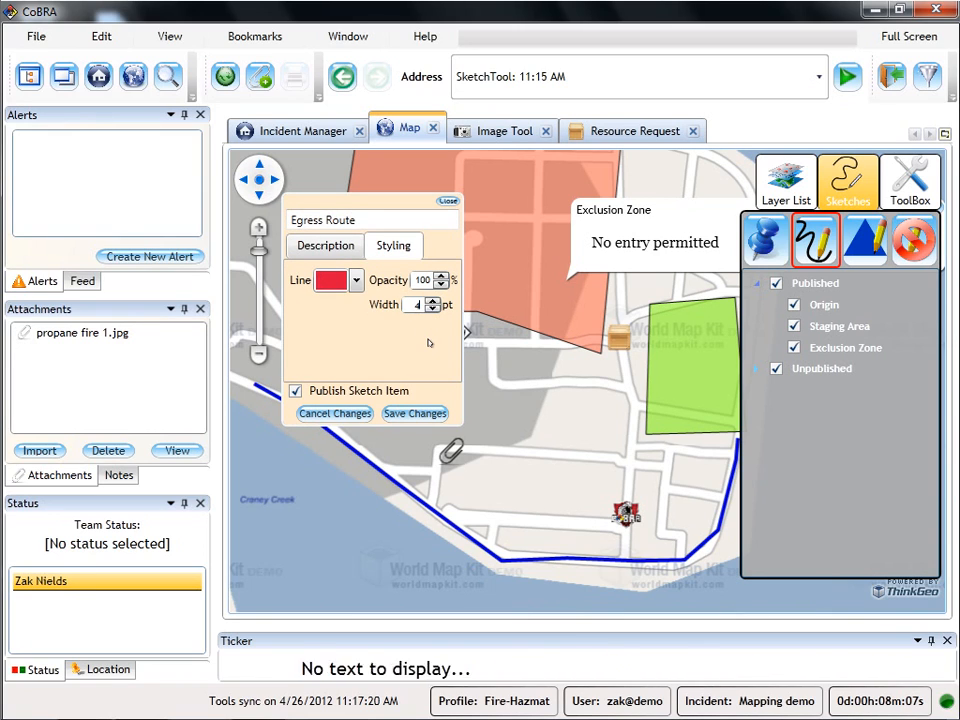
click(414, 413)
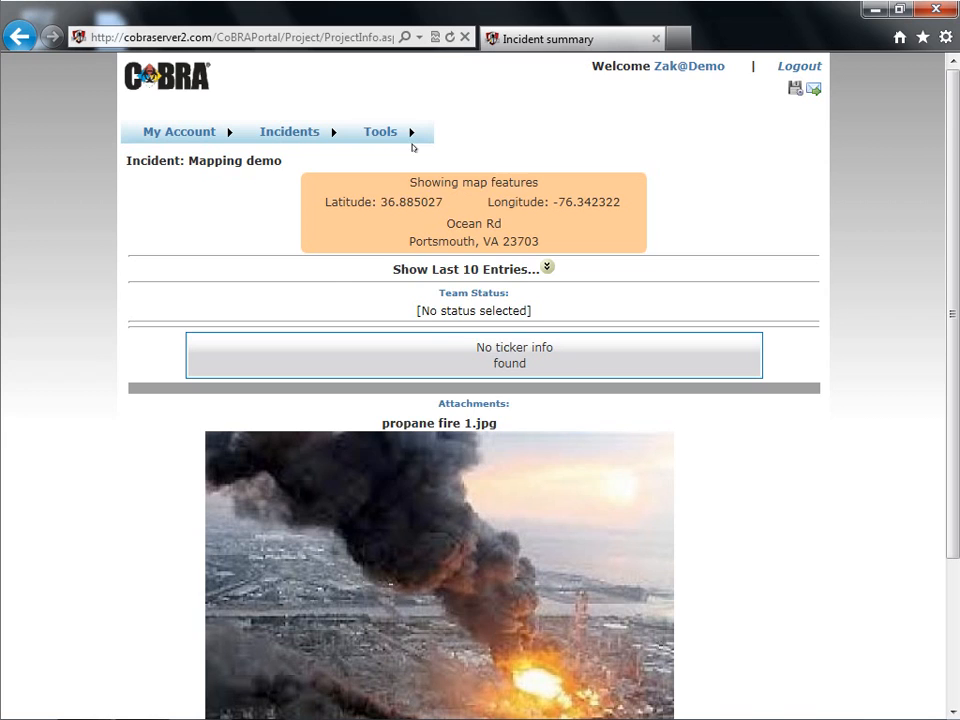
Step: Open the Mapping demo web map from the portal summary page's Tools menu
click(380, 131)
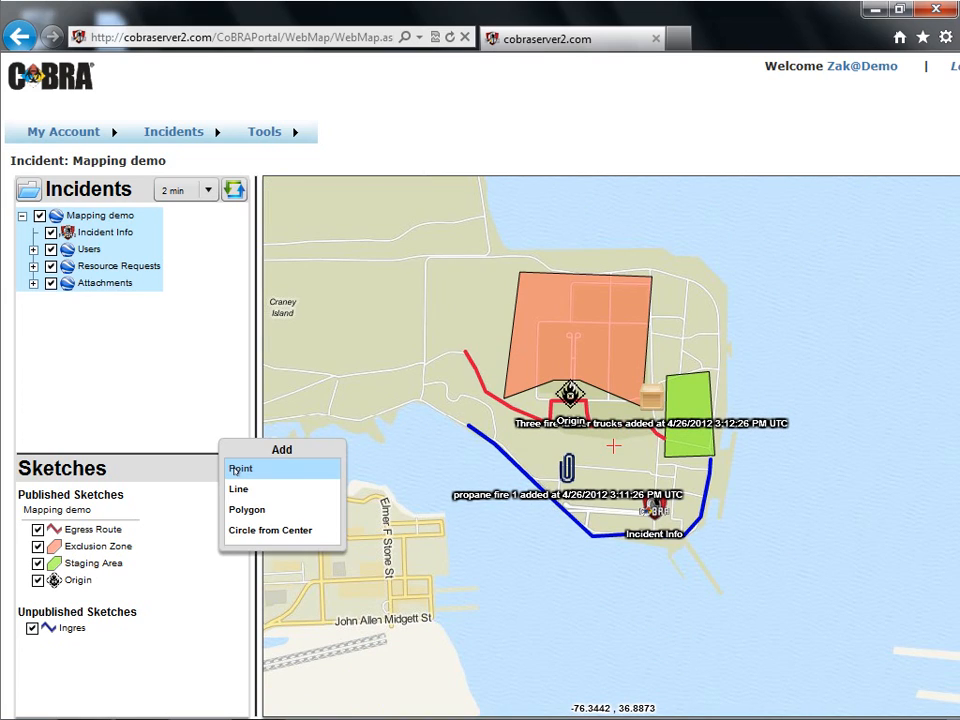
Step: Add a Medivac Landing Zone helicopter point and publish it to the incident
click(240, 468)
text(Medivac Landing Zone)
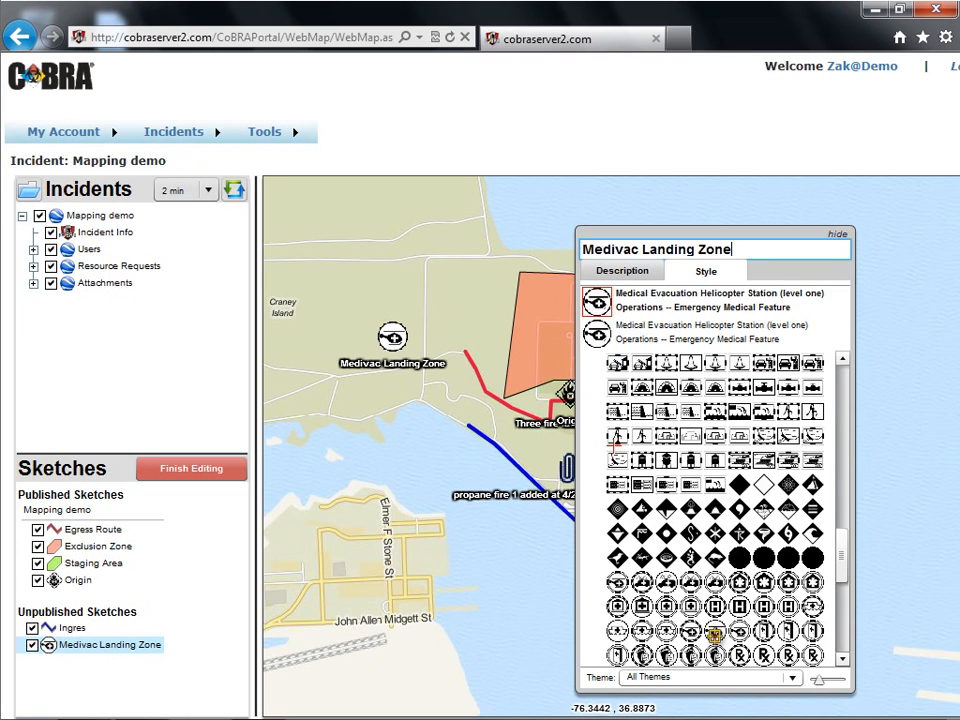
click(190, 468)
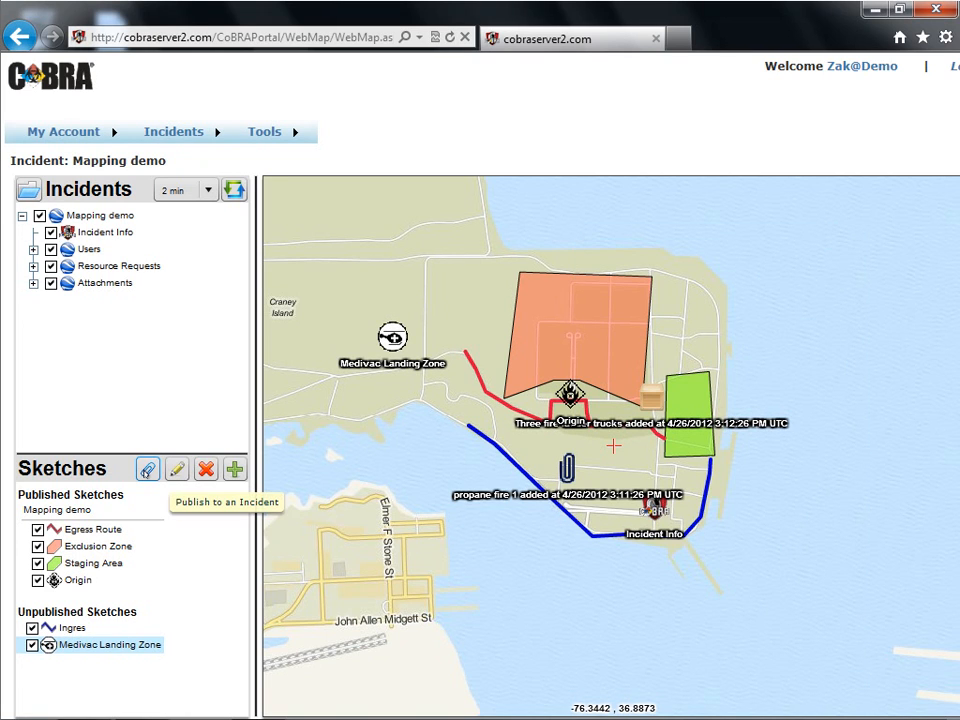
click(147, 469)
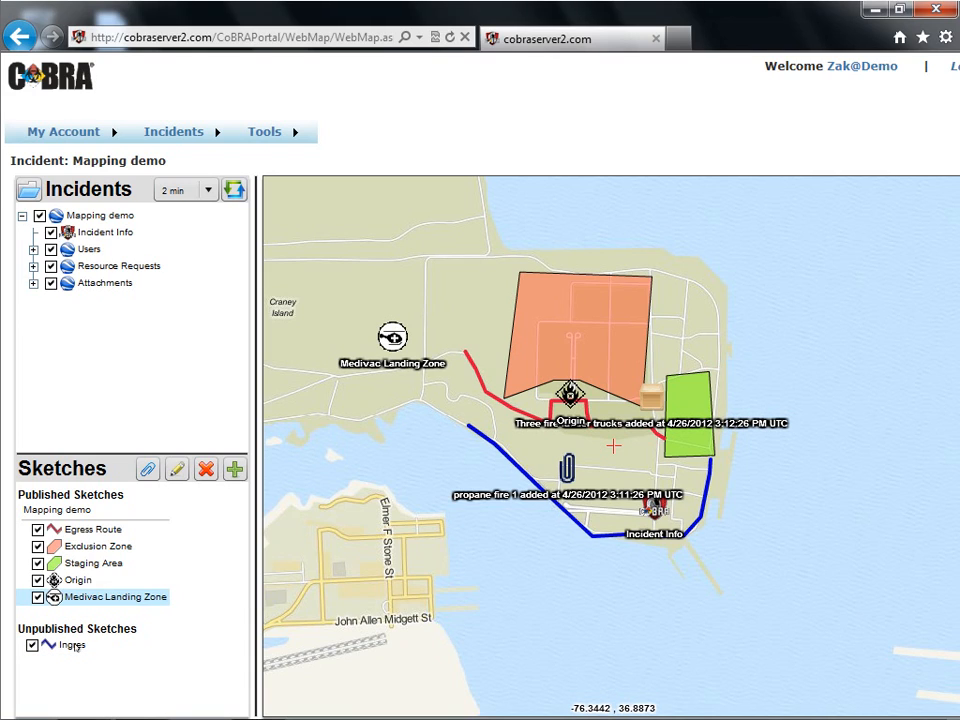
Step: Publish the Ingres route and draw a Wind Direction polygon, choosing its fill colour
click(72, 645)
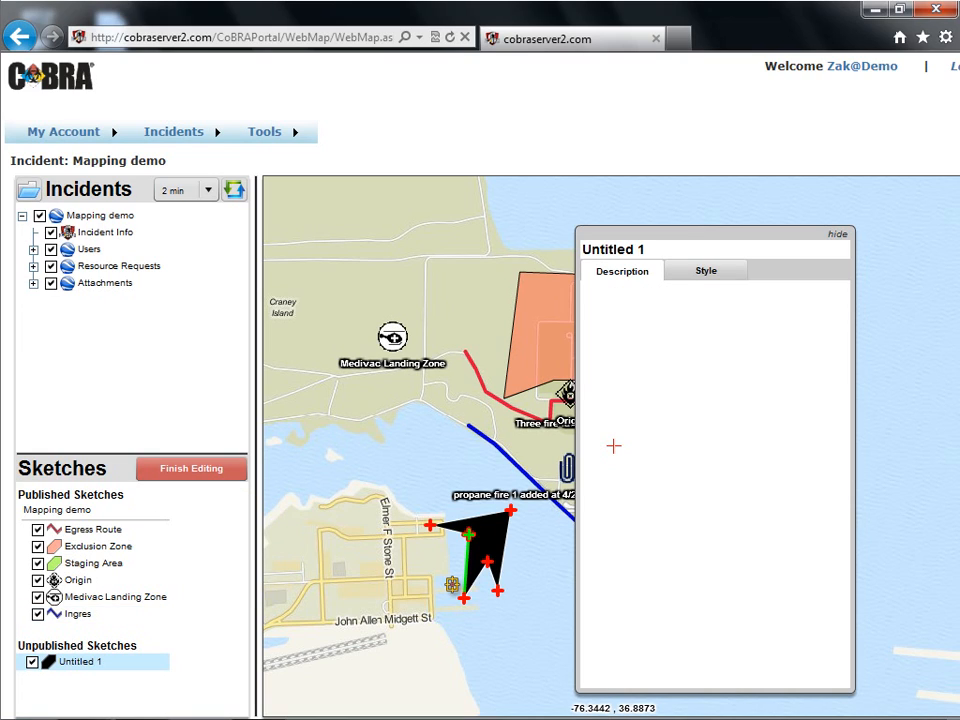
text(Wind Directi)
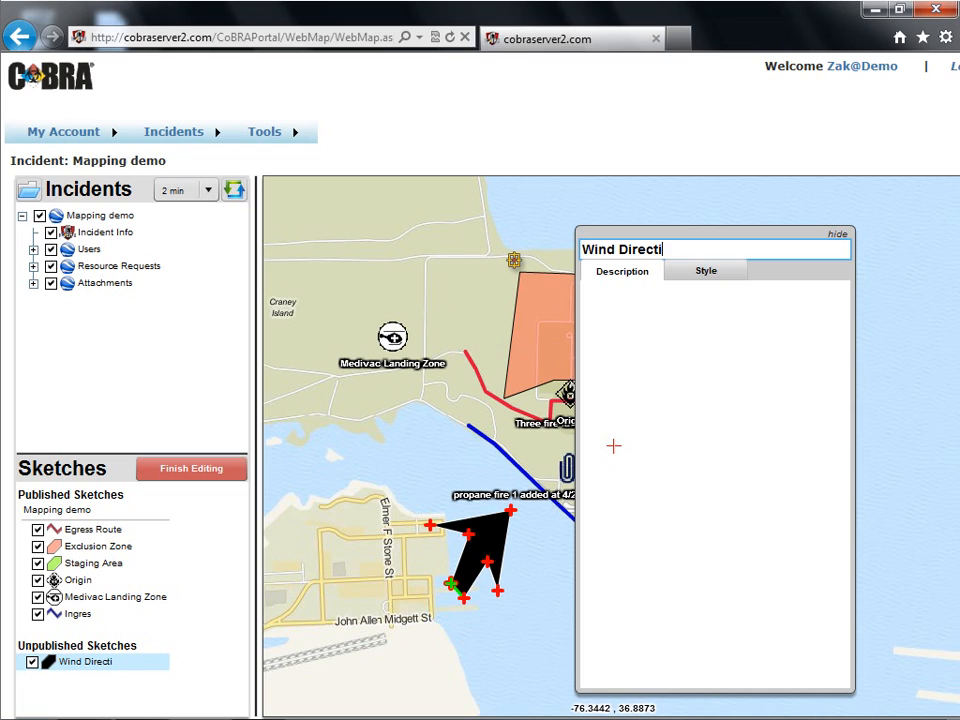
click(705, 270)
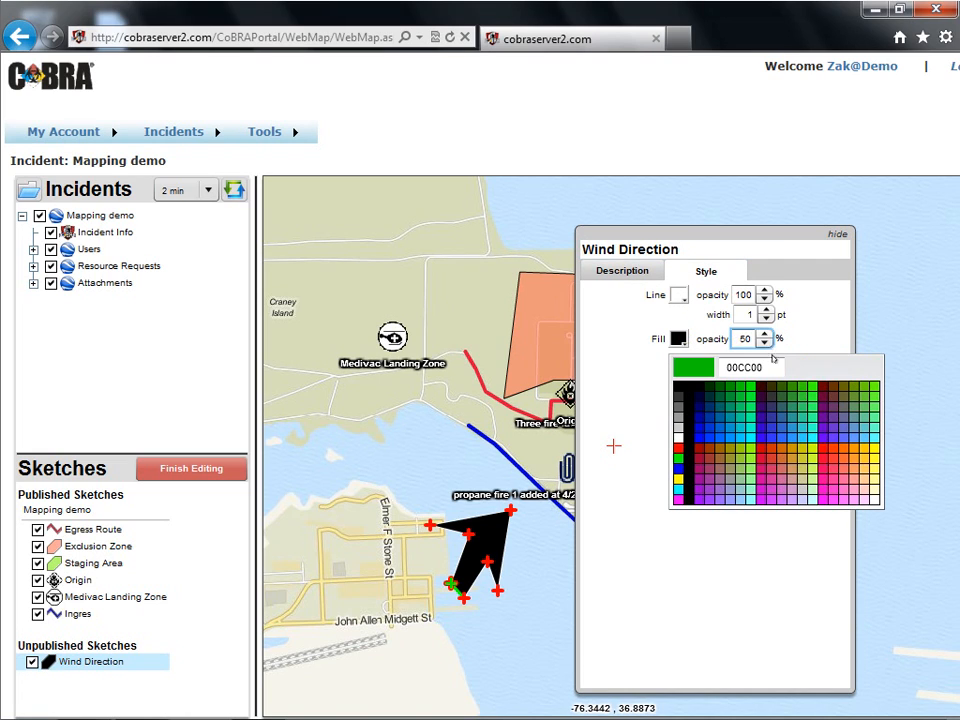